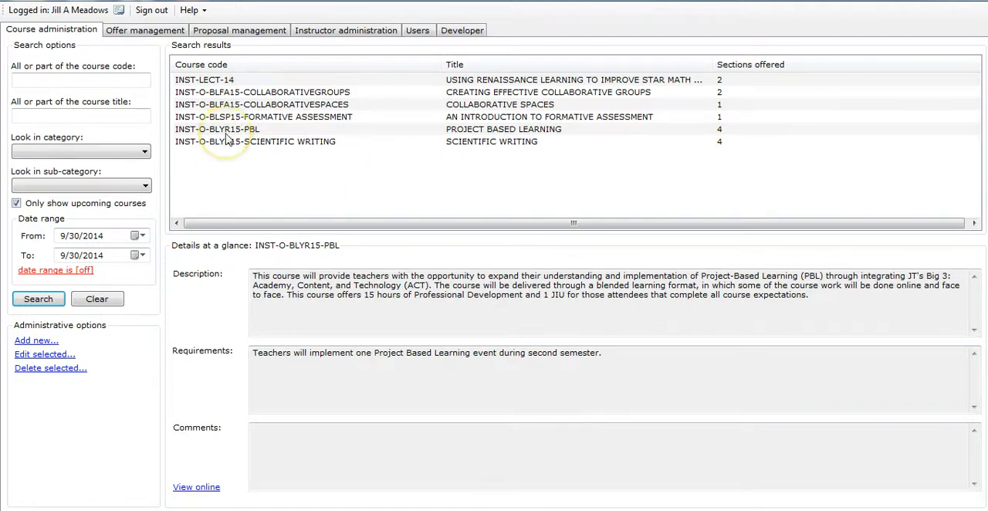
# - Open course INST-O-BLYR15-PBL and show its four existing sections
pyautogui.doubleClick(217, 129)
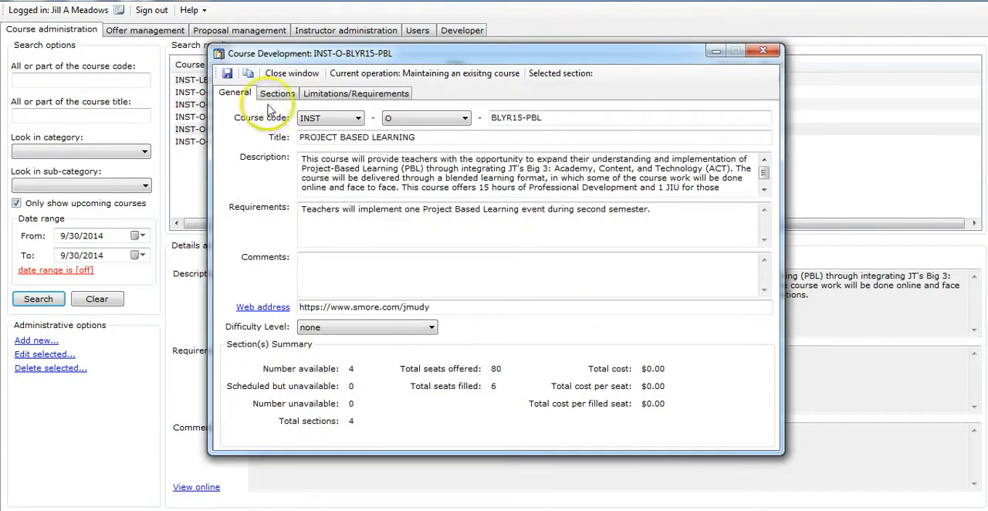
pyautogui.click(277, 93)
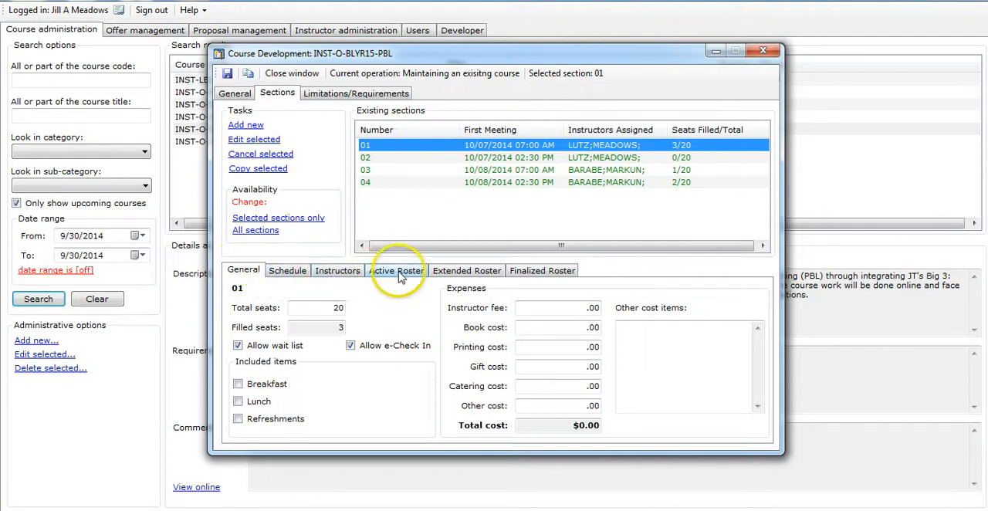
# - Show section 01's active roster of three enrolled attendees
pyautogui.click(396, 270)
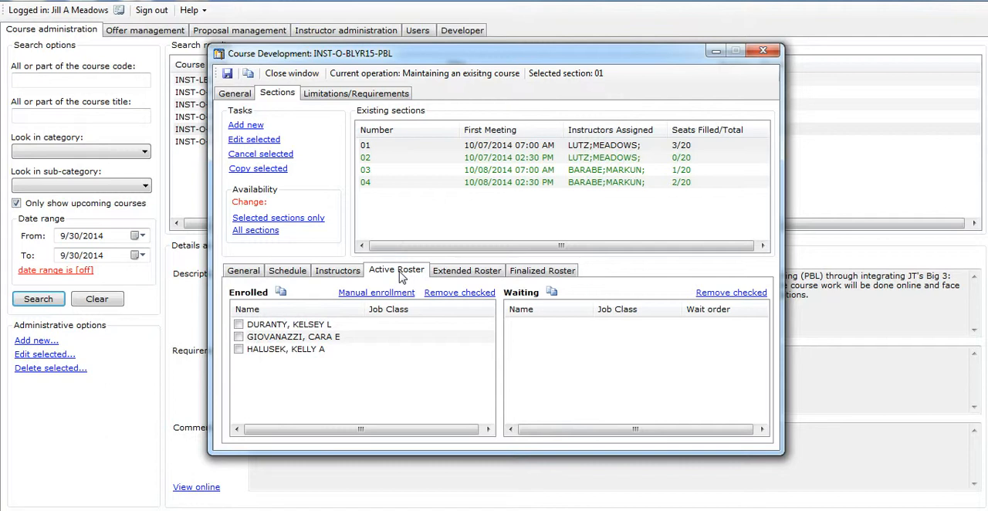
pyautogui.moveTo(313, 349)
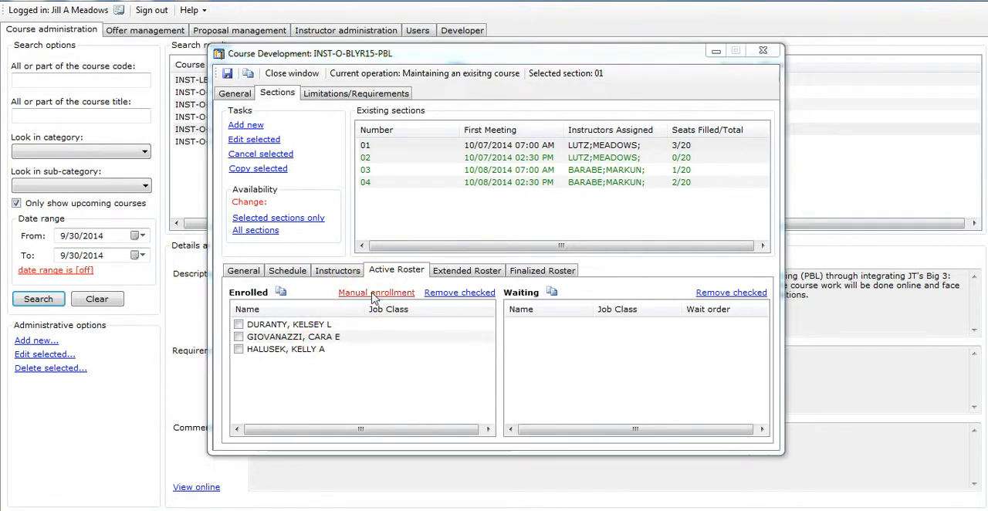
# - Manually enroll the teacher found by last-name search 'bara' into section 01
pyautogui.click(376, 291)
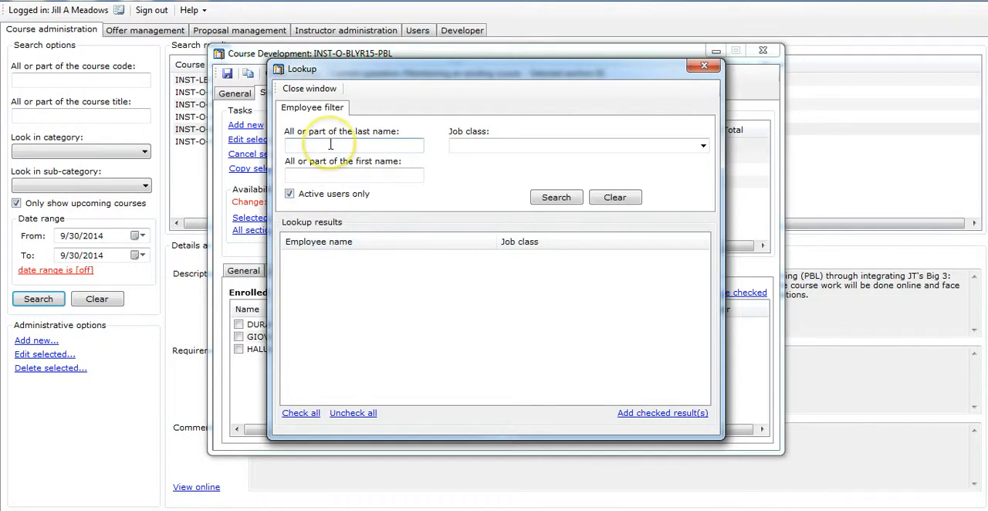
pyautogui.write('b')
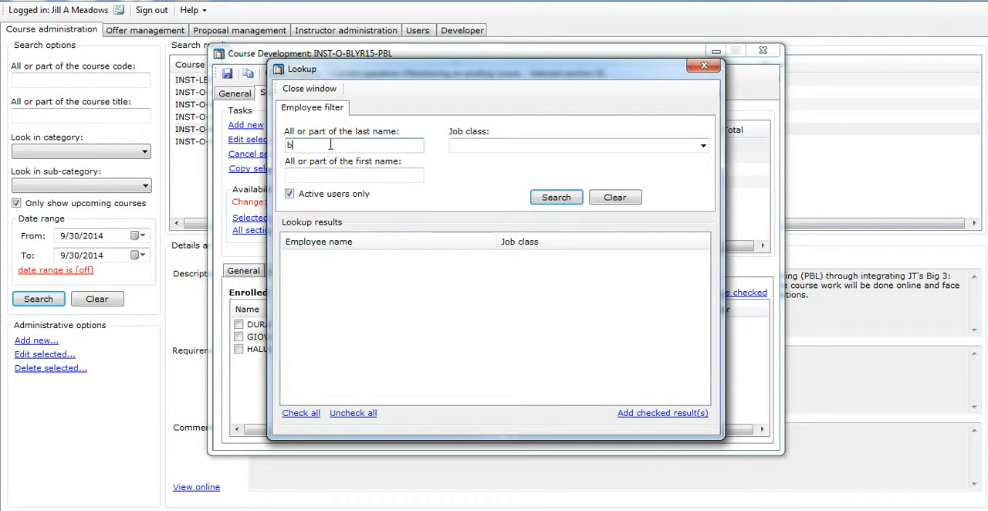
pyautogui.write('ara')
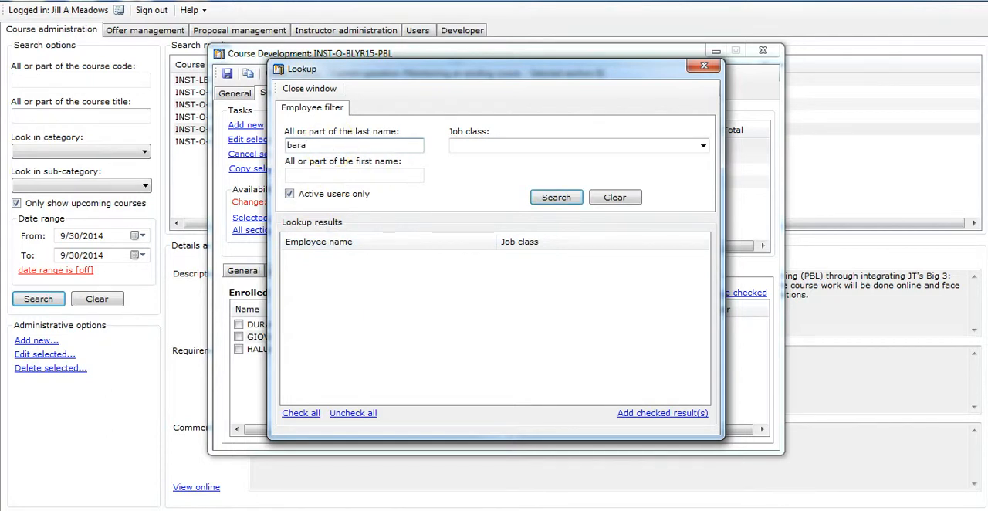
pyautogui.click(555, 196)
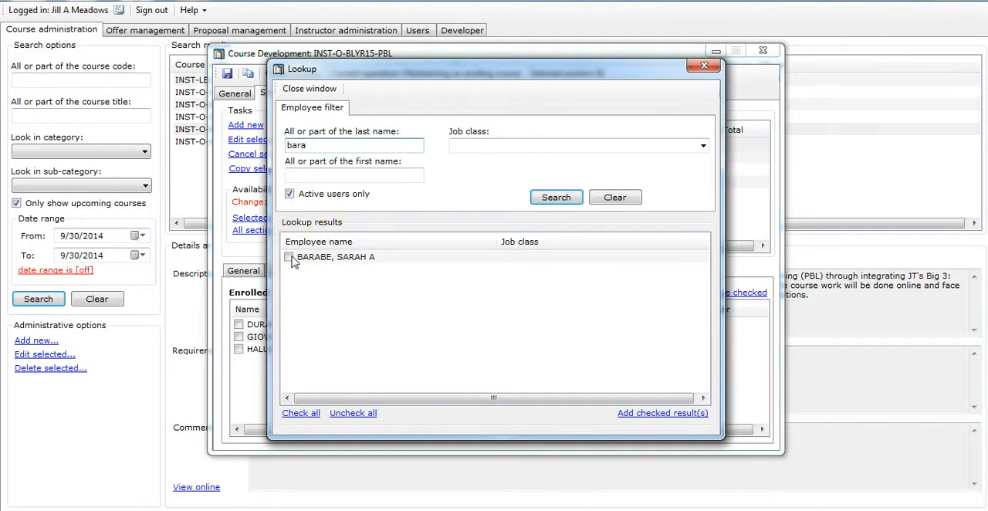
pyautogui.click(289, 256)
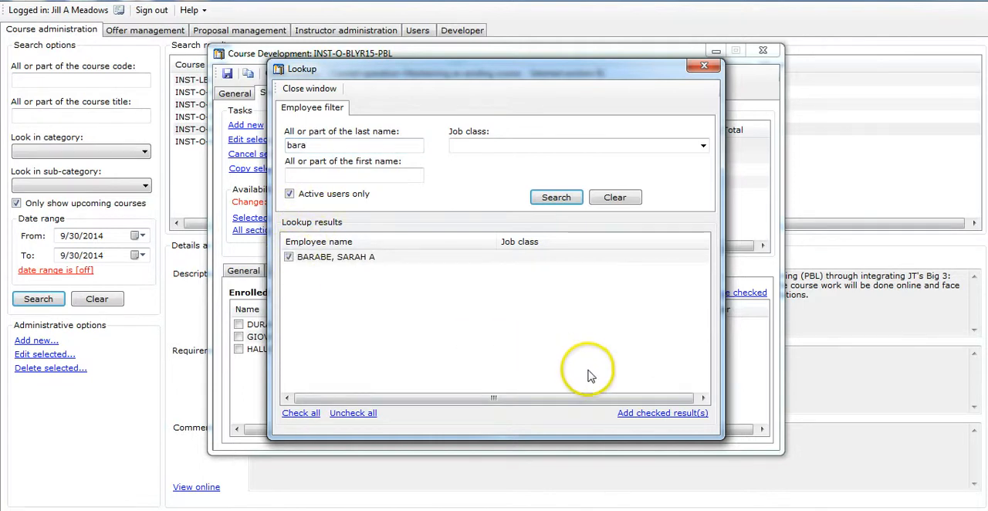
pyautogui.moveTo(655, 417)
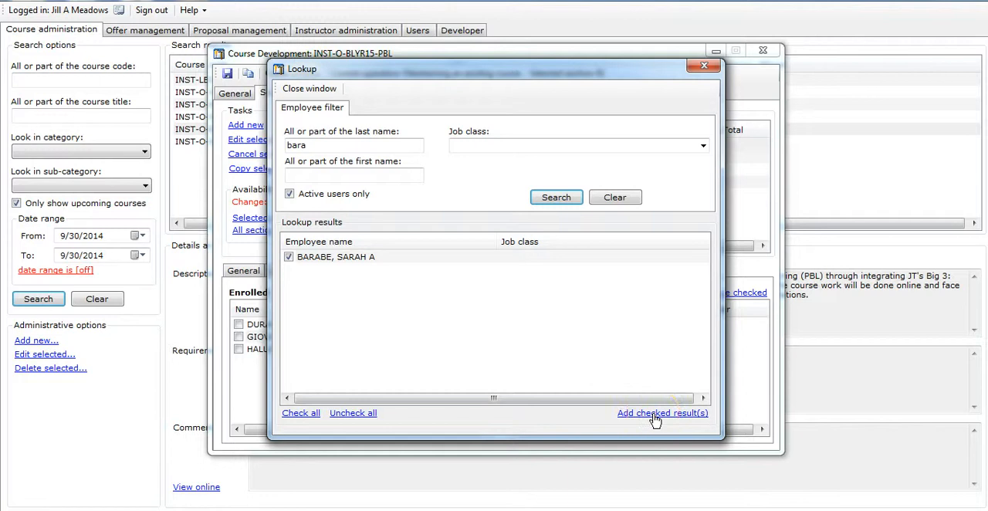
pyautogui.click(661, 412)
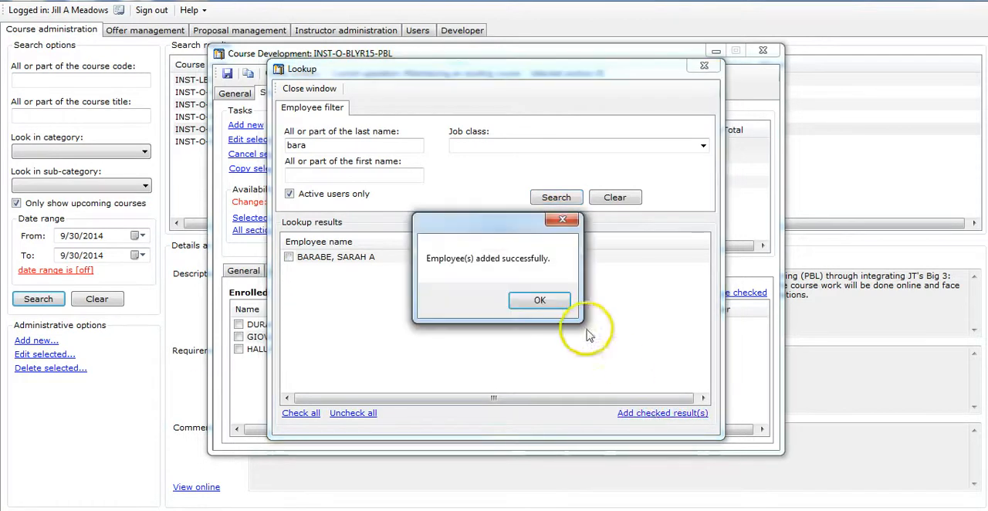
pyautogui.click(539, 300)
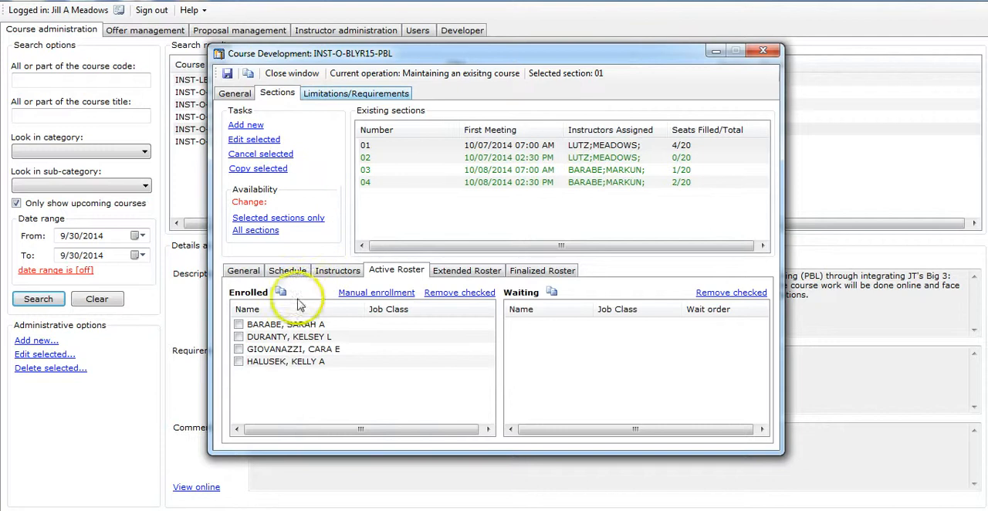
pyautogui.moveTo(309, 336)
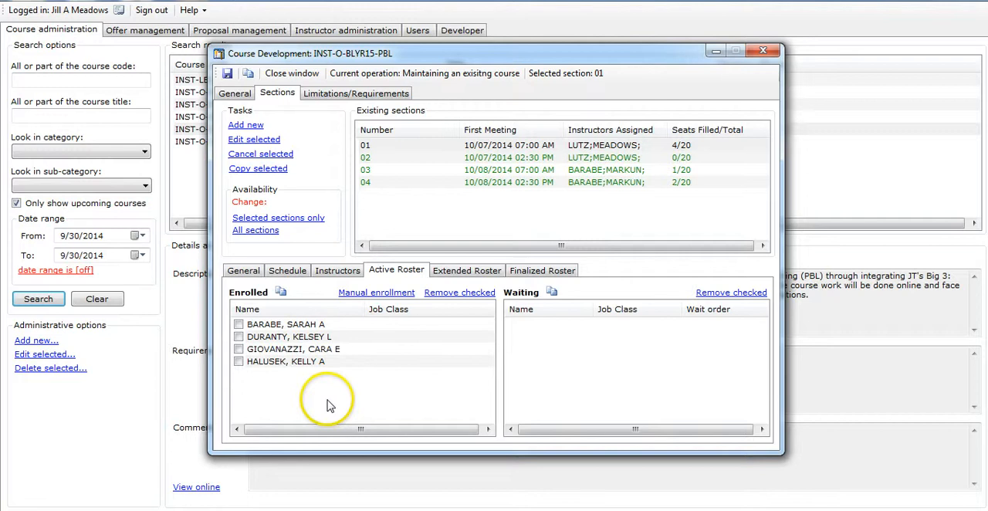
pyautogui.moveTo(244, 328)
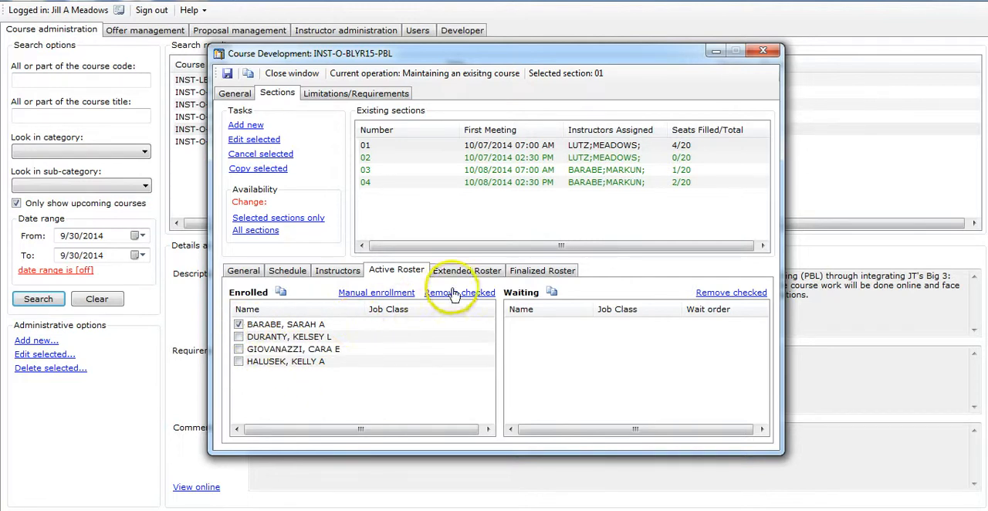
# - Remove the checked attendee from section 01 with reason 'unknown'
pyautogui.click(460, 292)
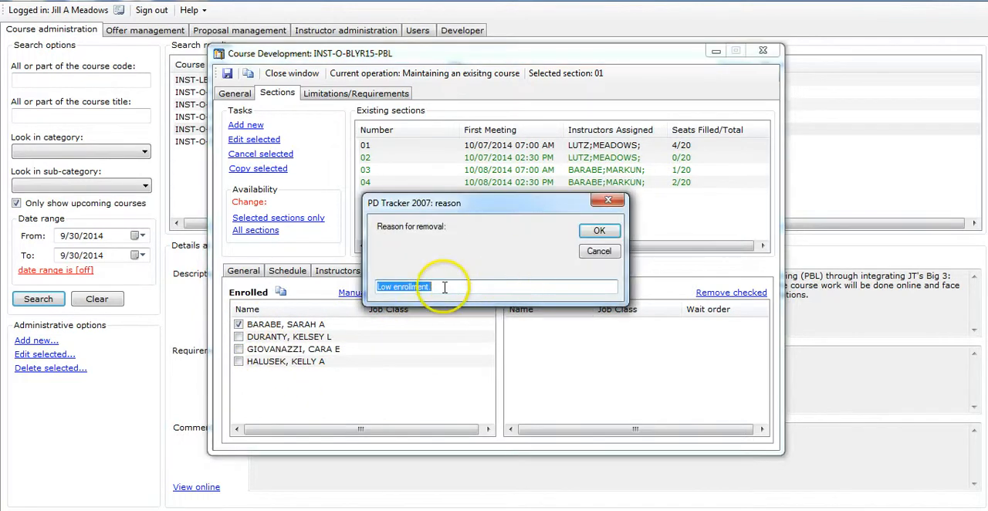
pyautogui.write('unknown')
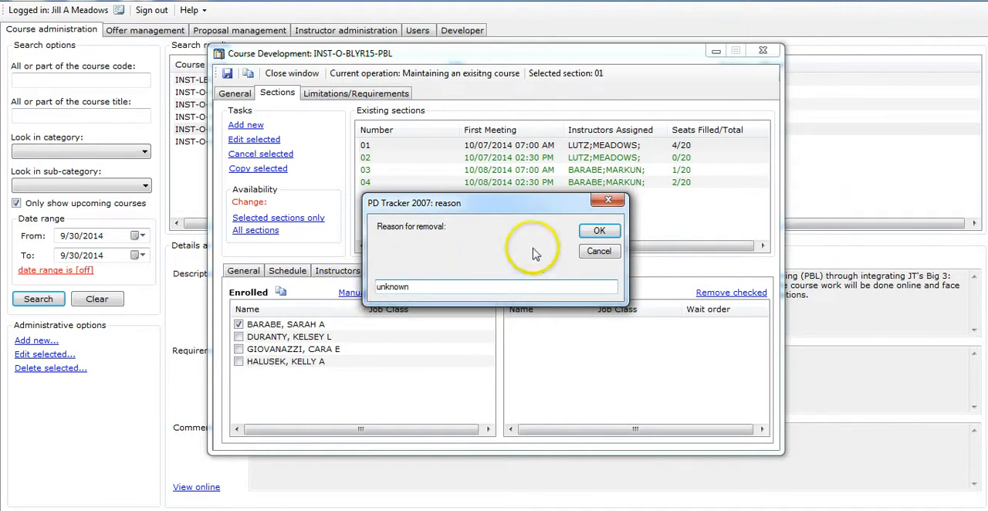
pyautogui.click(599, 230)
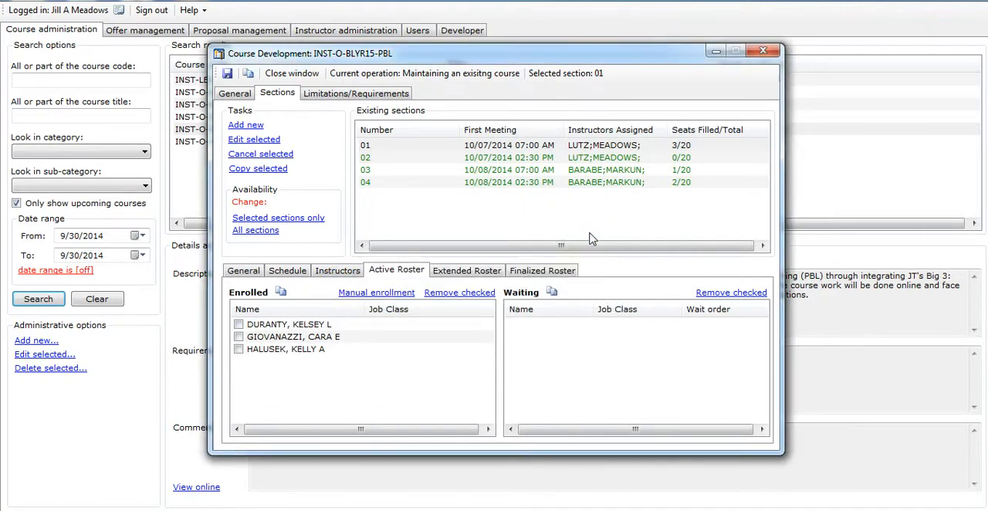
pyautogui.moveTo(478, 333)
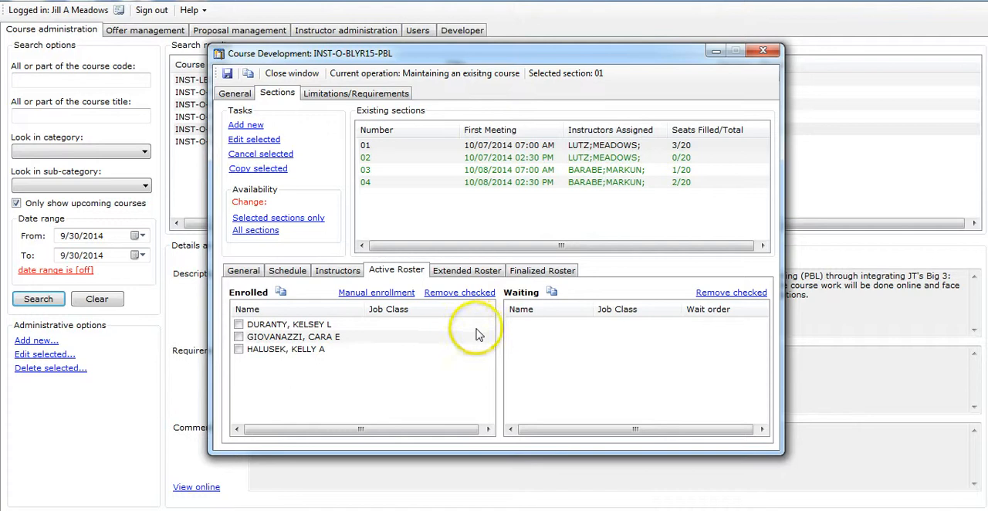